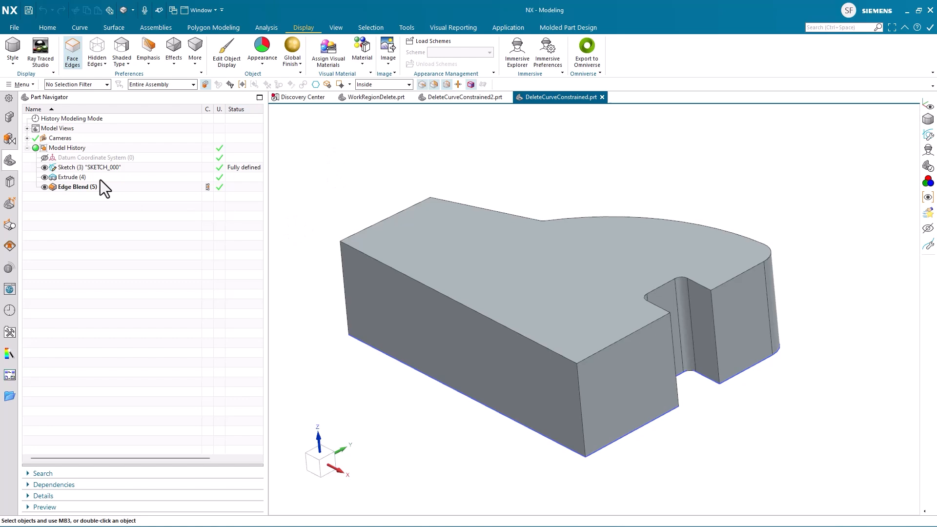
Open Sketch (3) for editing, briefly try the Corner command, then dismiss it
{"action": "double_click", "coordinate": [90, 167]}
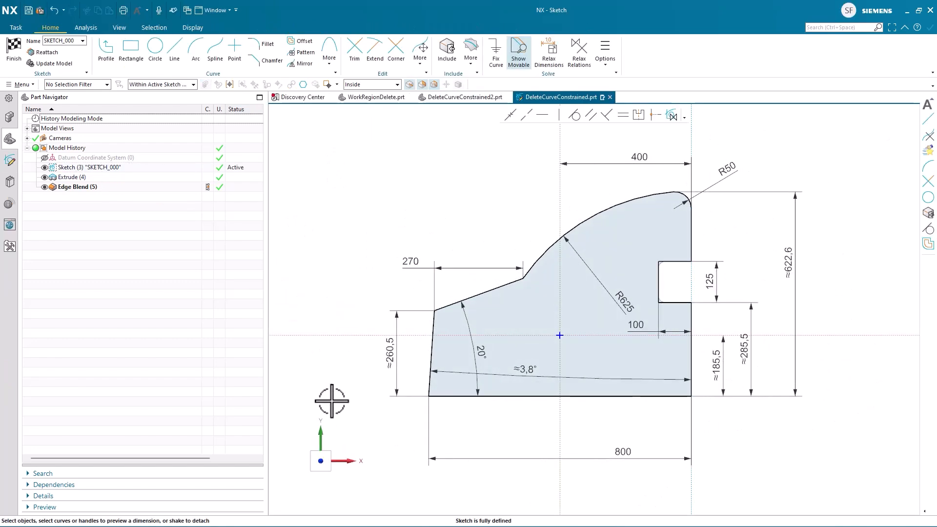
{"action": "mouse_move", "coordinate": [469, 489]}
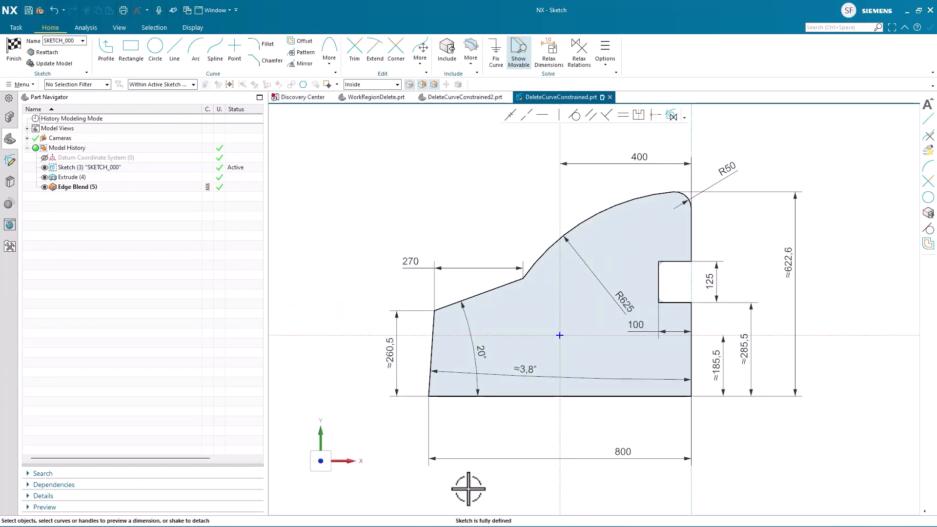
{"action": "left_click", "coordinate": [472, 290]}
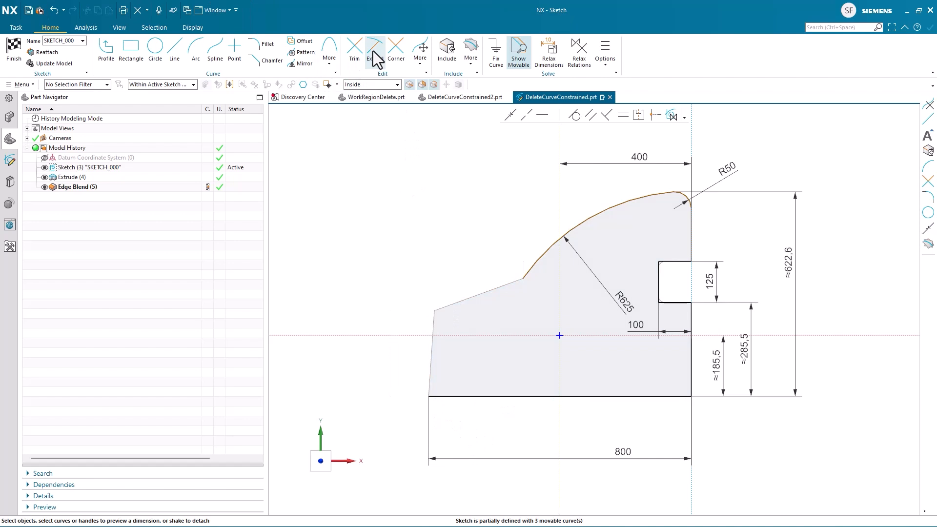
{"action": "left_click", "coordinate": [396, 51]}
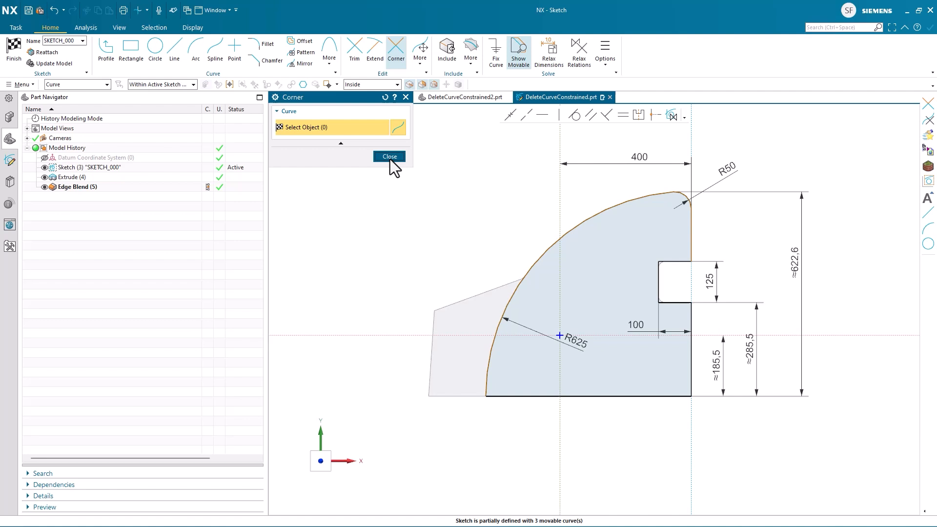
{"action": "left_click", "coordinate": [389, 156]}
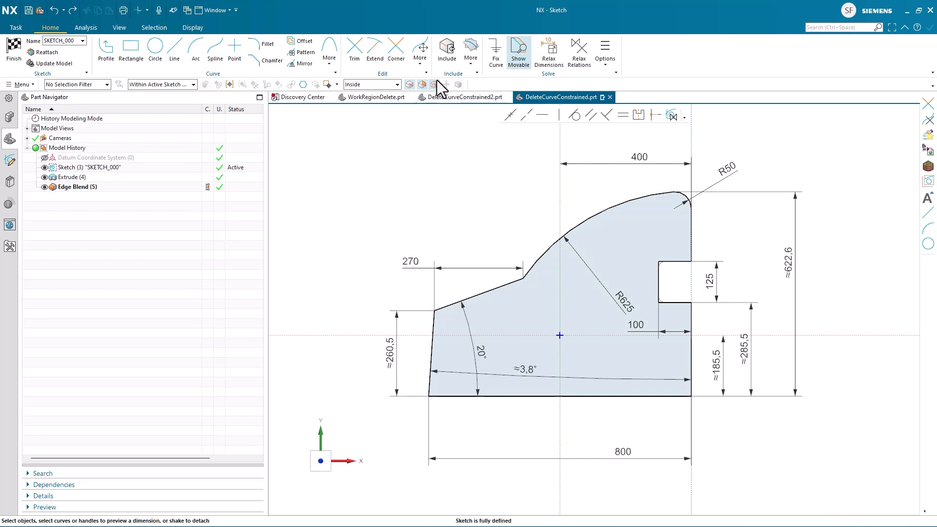
Delete the two slanted left lines so the R625 arc heals, then select notch curves
{"action": "left_click", "coordinate": [421, 49]}
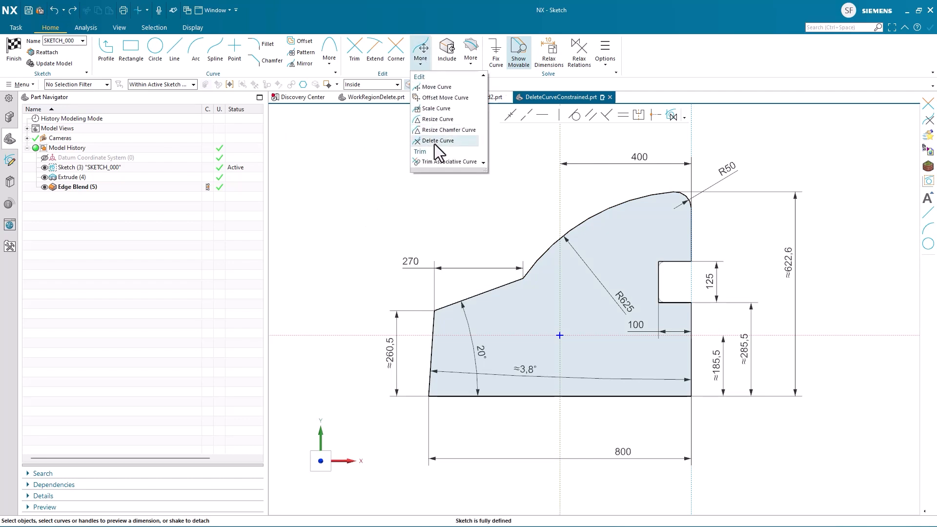
{"action": "left_click", "coordinate": [439, 141]}
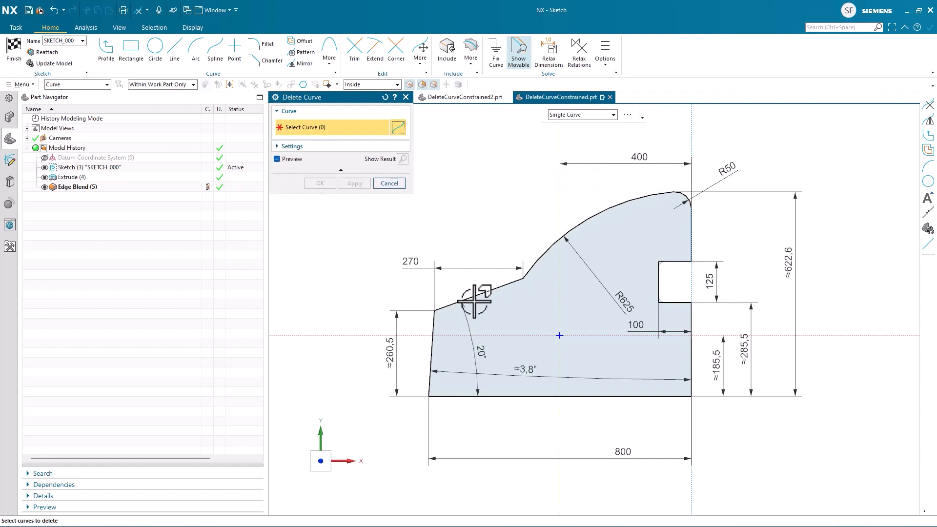
{"action": "left_click", "coordinate": [479, 293]}
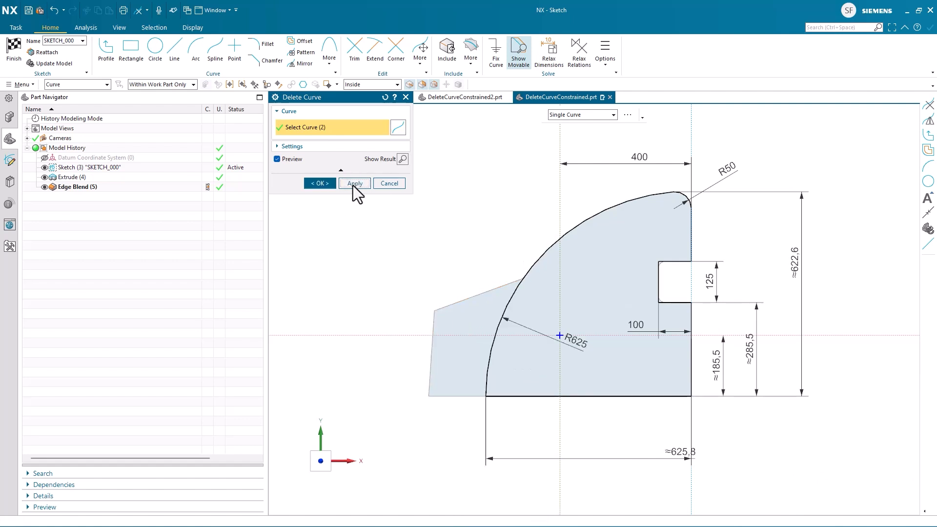
{"action": "left_click", "coordinate": [354, 183]}
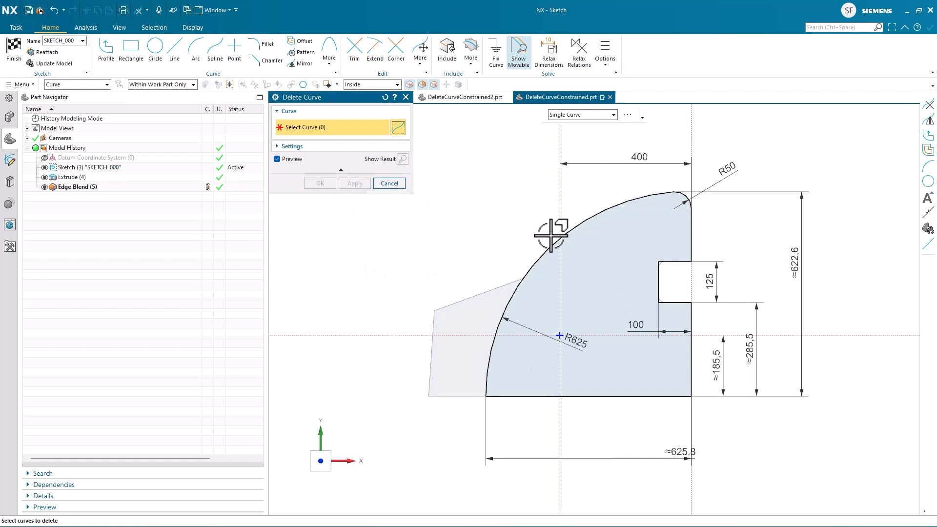
{"action": "mouse_move", "coordinate": [640, 248]}
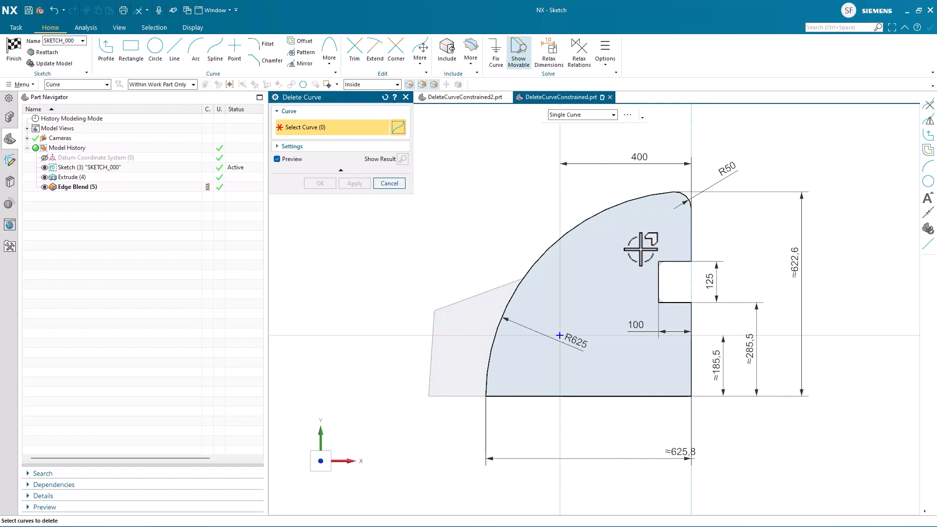
{"action": "left_click", "coordinate": [674, 266]}
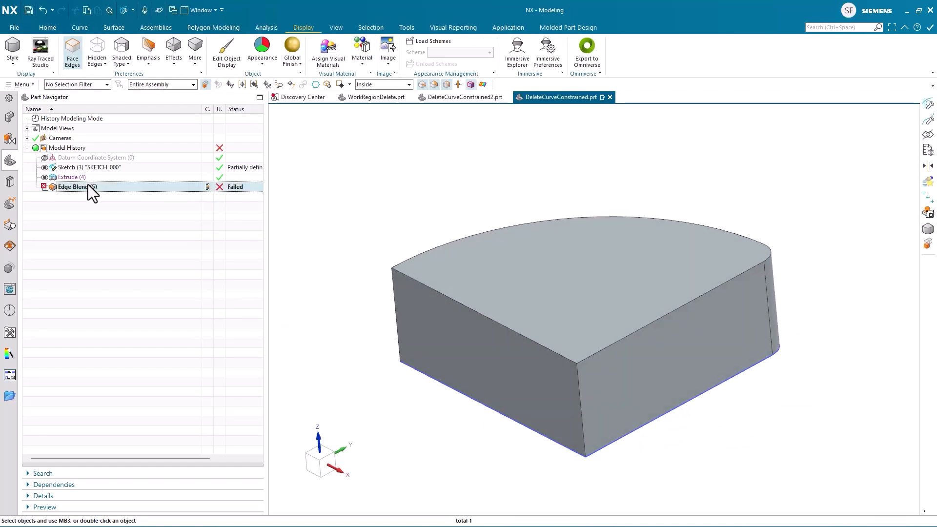
Inspect and delete the failed Edge Blend, then switch to the plate part file
{"action": "double_click", "coordinate": [70, 187]}
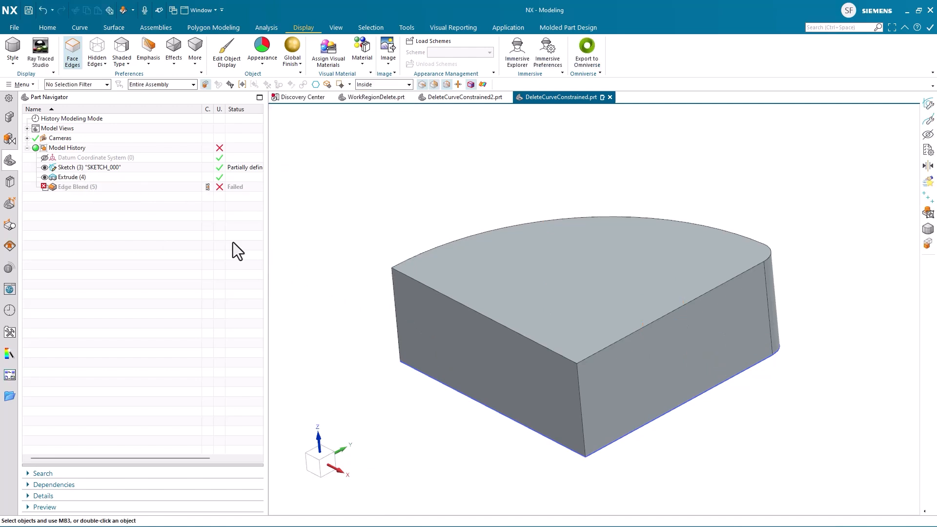
{"action": "right_click", "coordinate": [76, 186]}
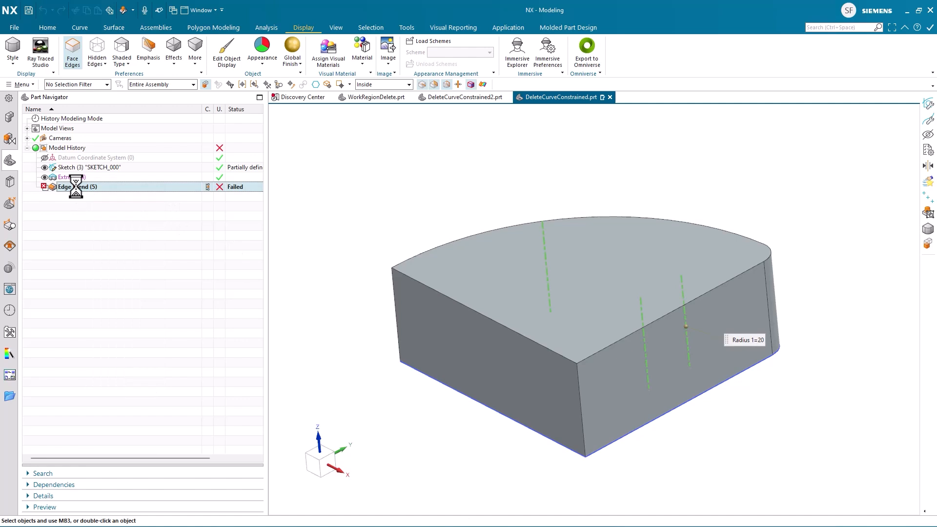
{"action": "double_click", "coordinate": [76, 187]}
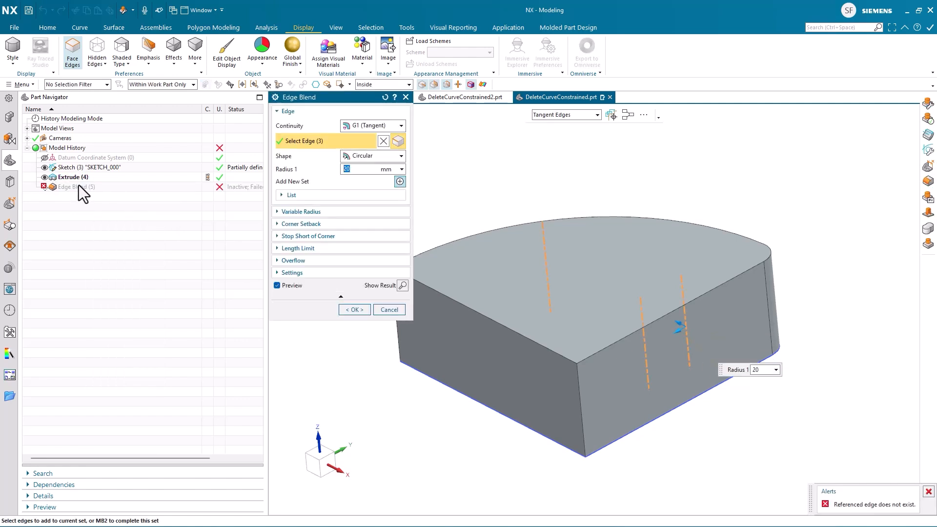
{"action": "right_click", "coordinate": [70, 187]}
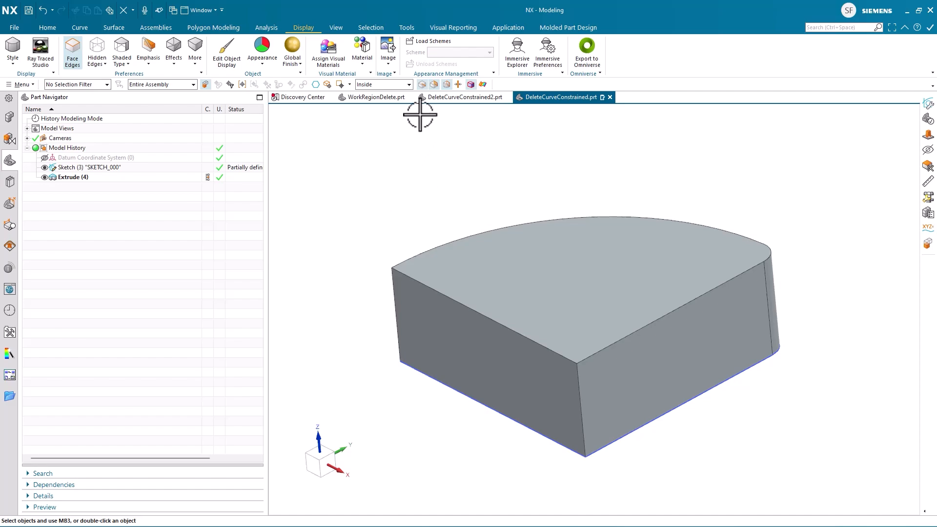
{"action": "left_click", "coordinate": [376, 97]}
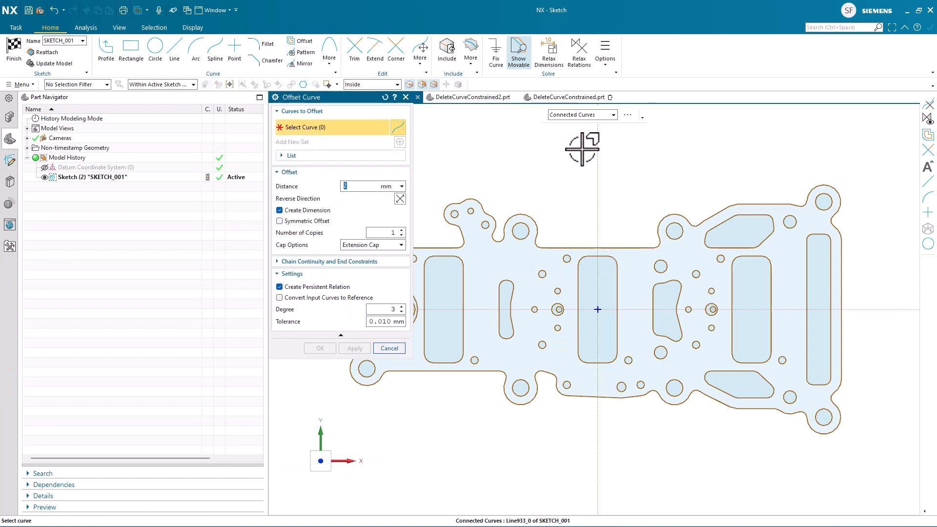
Offset the connected outer outline chain by 2 mm
{"action": "left_click", "coordinate": [621, 244]}
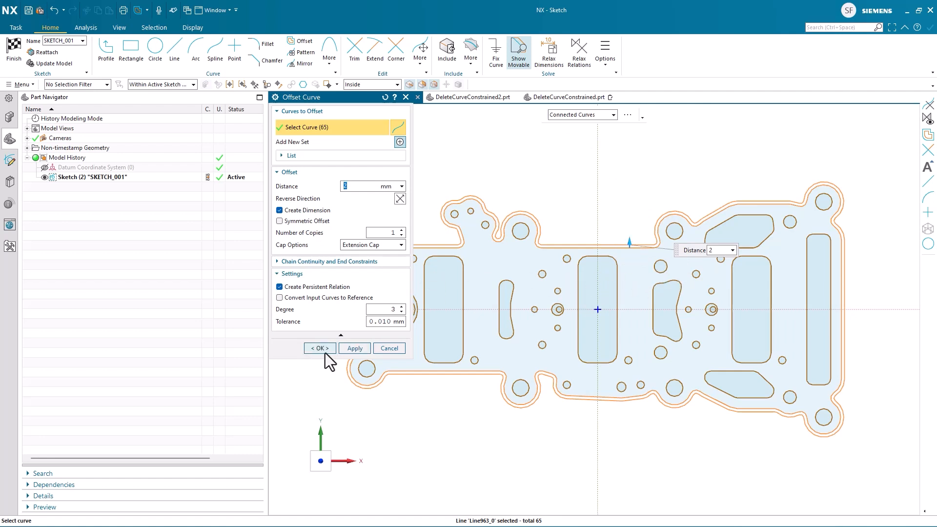
{"action": "left_click", "coordinate": [319, 349]}
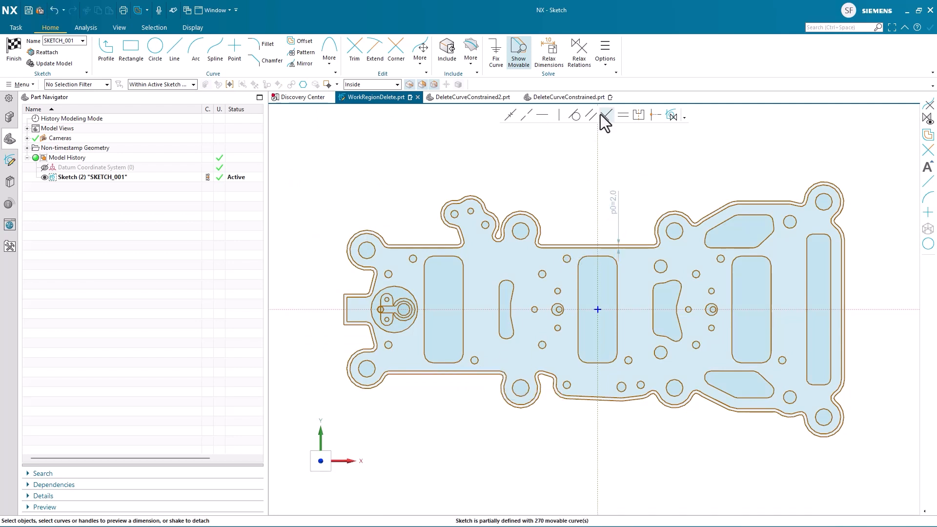
Delete the original 65-curve outer outline using the Connected Curves selection rule
{"action": "left_click", "coordinate": [420, 48]}
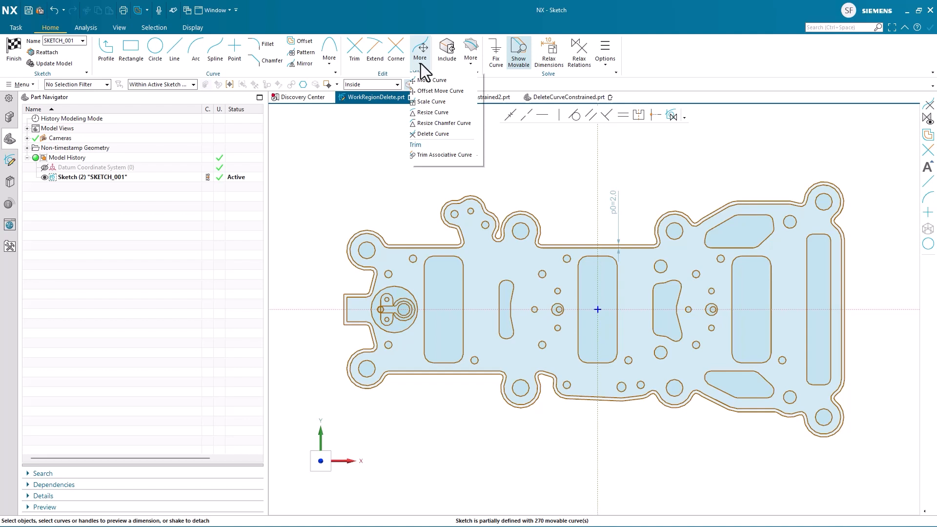
{"action": "left_click", "coordinate": [434, 133]}
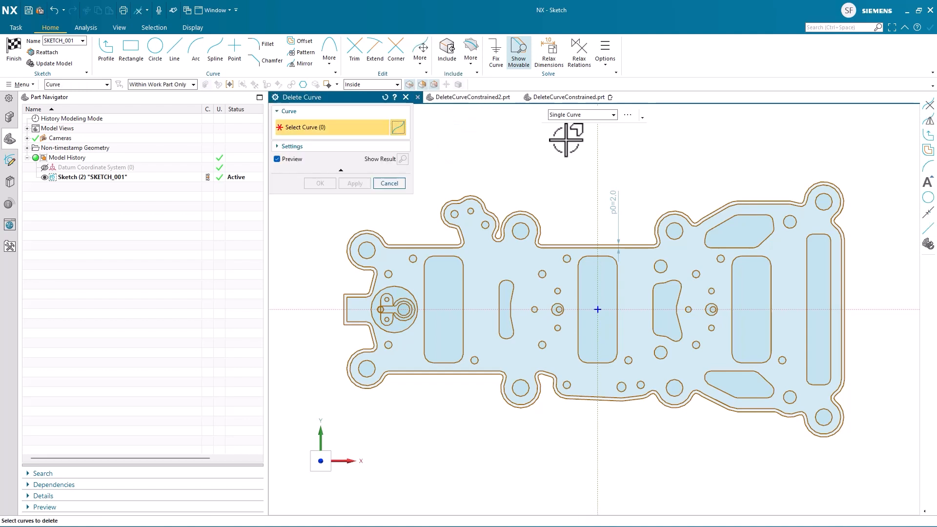
{"action": "left_click", "coordinate": [580, 115]}
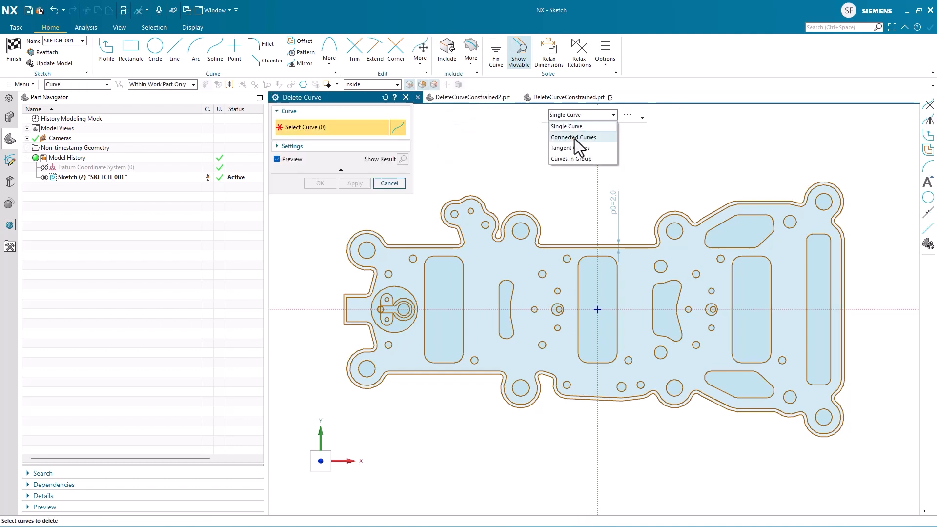
{"action": "left_click", "coordinate": [572, 137]}
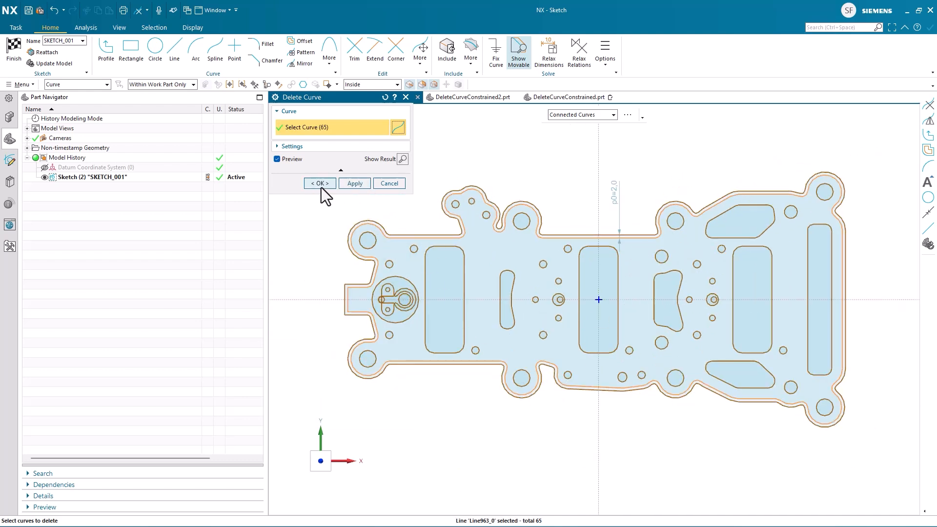
{"action": "left_click", "coordinate": [319, 183]}
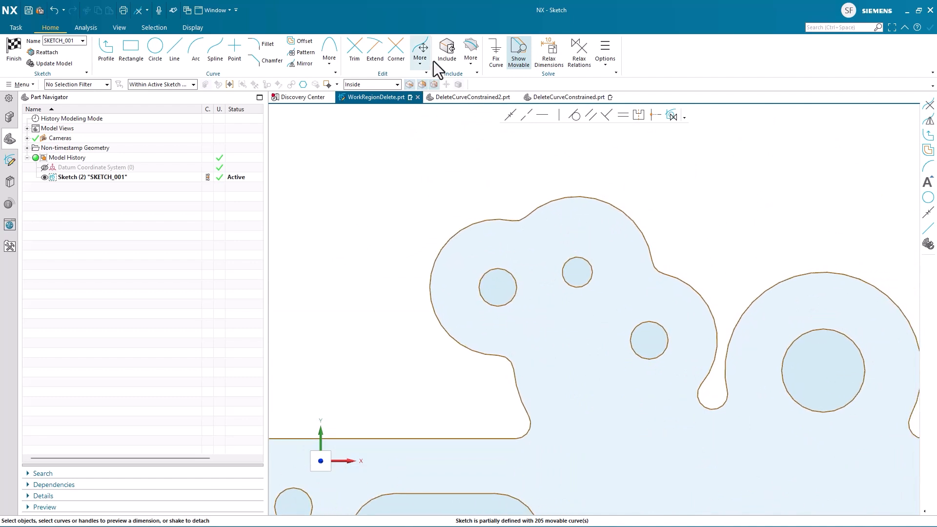
Delete the lobe's 11 curves with Single Curve selection, triggering a neighbors-cannot-adapt alert
{"action": "left_click", "coordinate": [420, 49]}
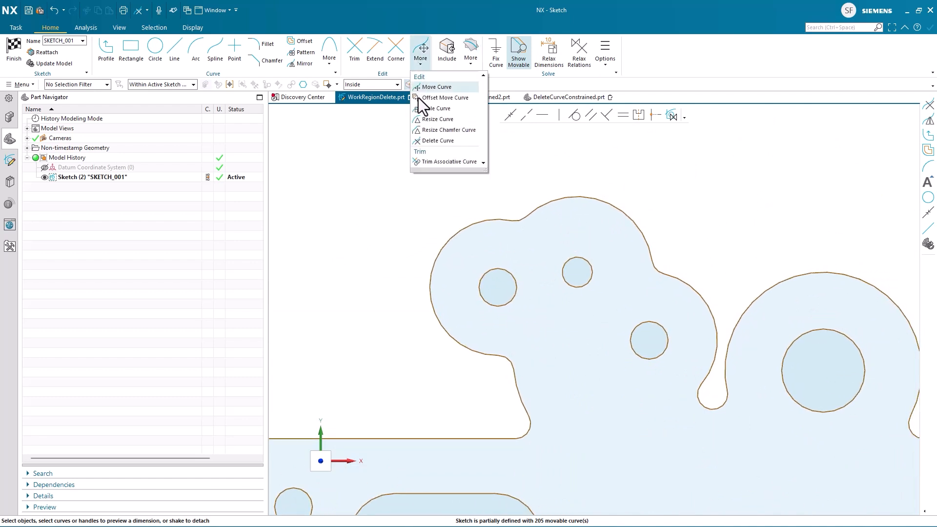
{"action": "left_click", "coordinate": [439, 141]}
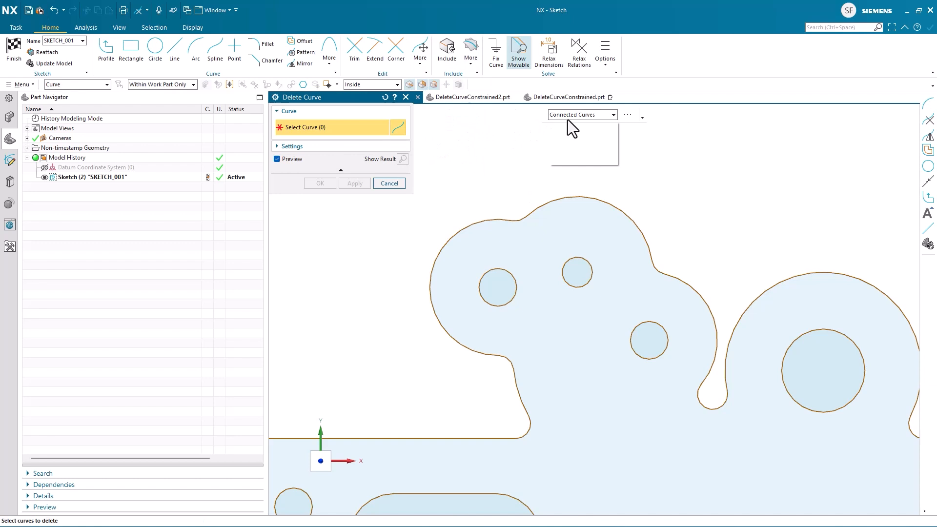
{"action": "left_click", "coordinate": [337, 84]}
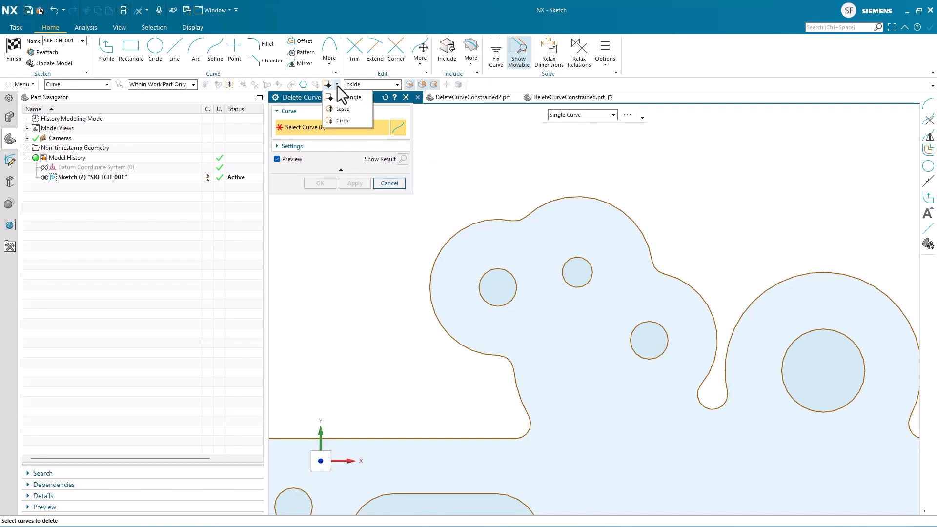
{"action": "left_click", "coordinate": [344, 121]}
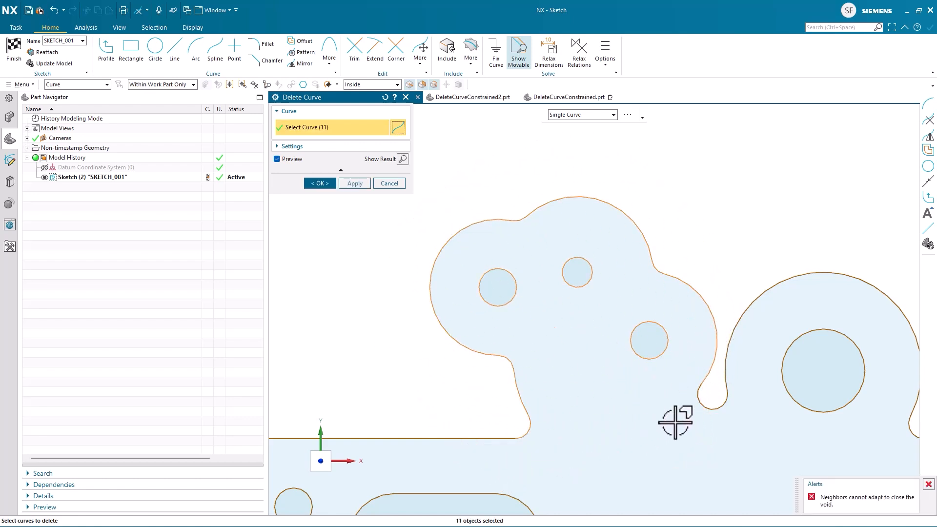
{"action": "left_click", "coordinate": [744, 451]}
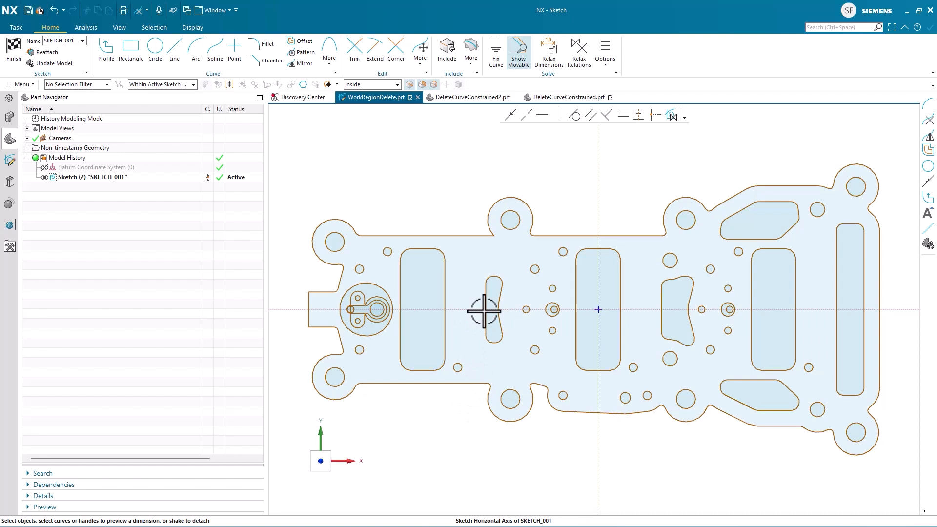
Start Mirror and pick the outline arc to mirror
{"action": "left_click", "coordinate": [305, 64]}
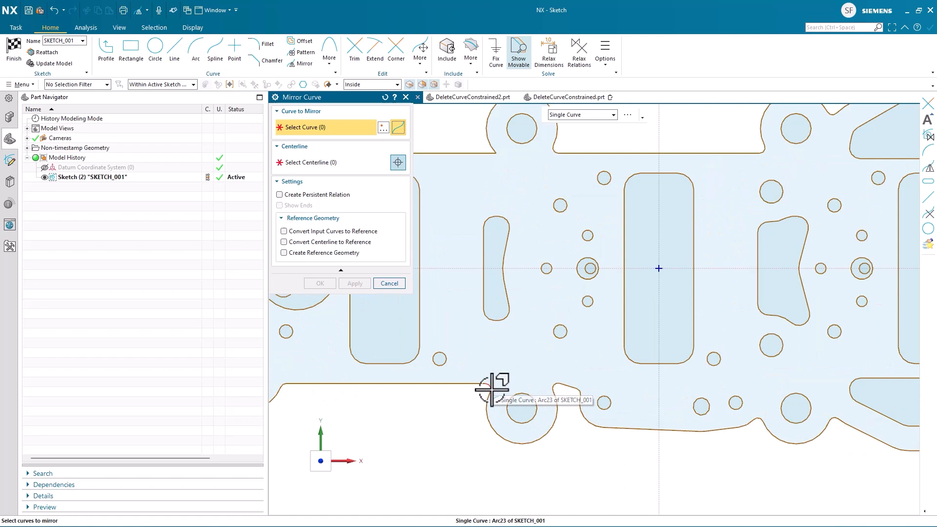
{"action": "left_click", "coordinate": [490, 388]}
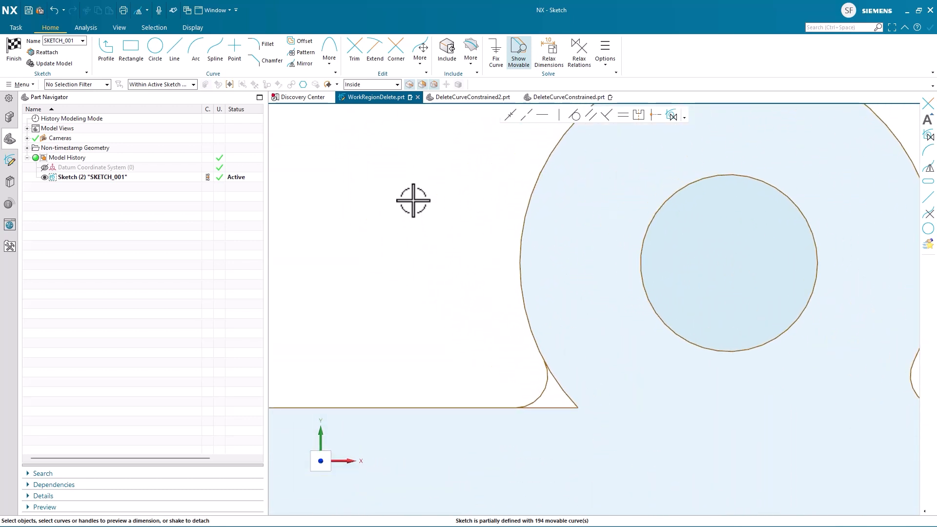
Trim away the overhanging corner stub below the large lobe
{"action": "left_click", "coordinate": [353, 49]}
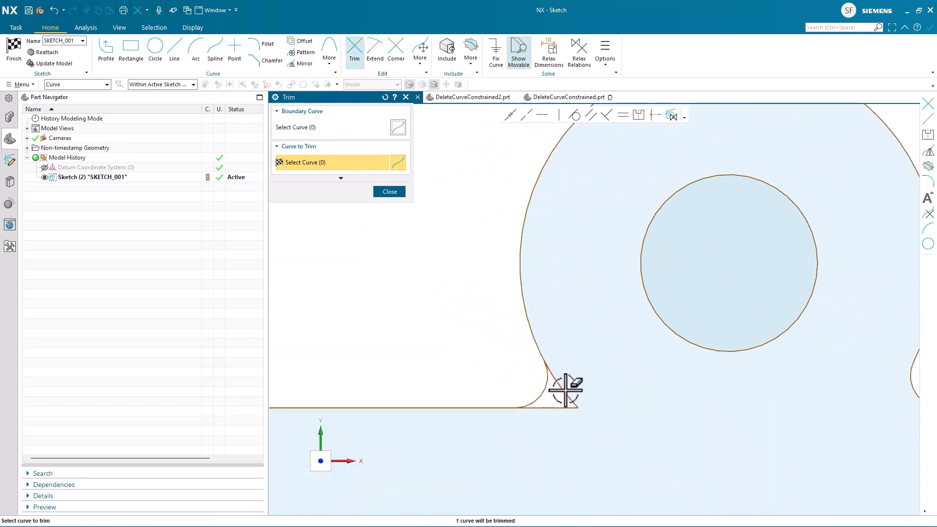
{"action": "left_click", "coordinate": [565, 388]}
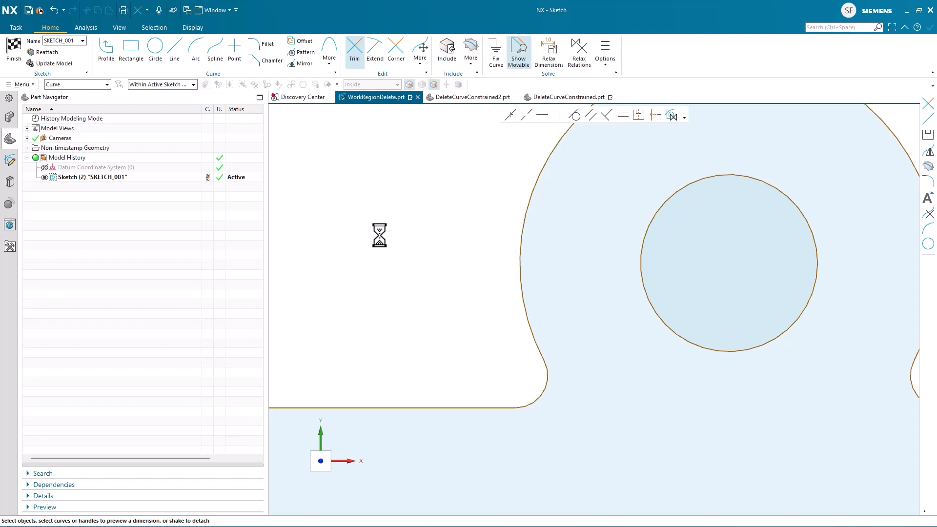